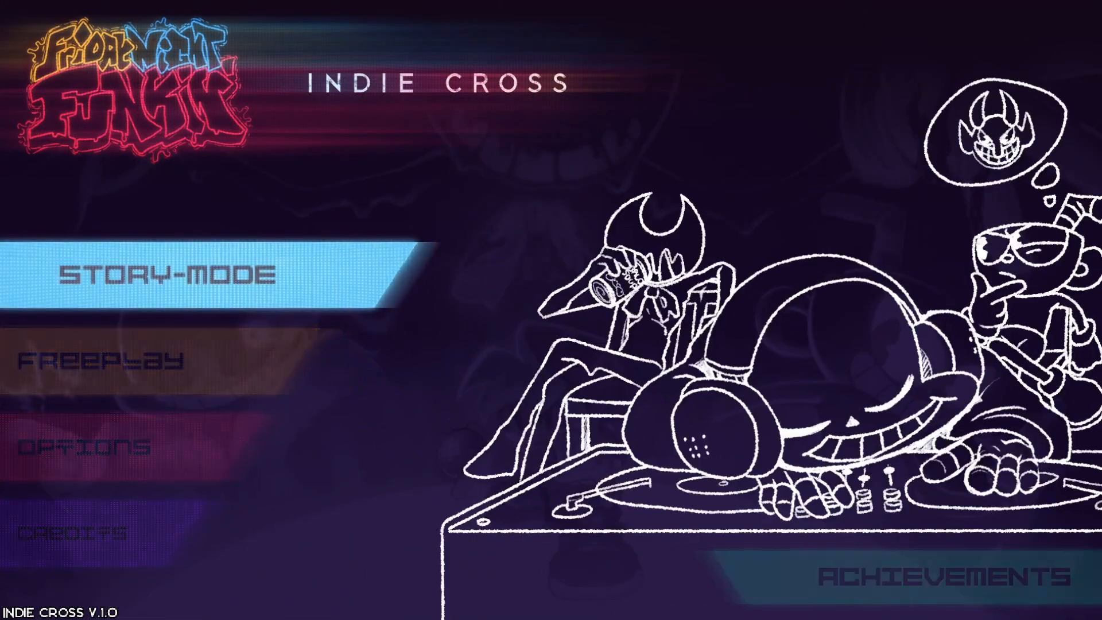
Select Freeplay on the Indie Cross main menu and scroll the song list
click(168, 275)
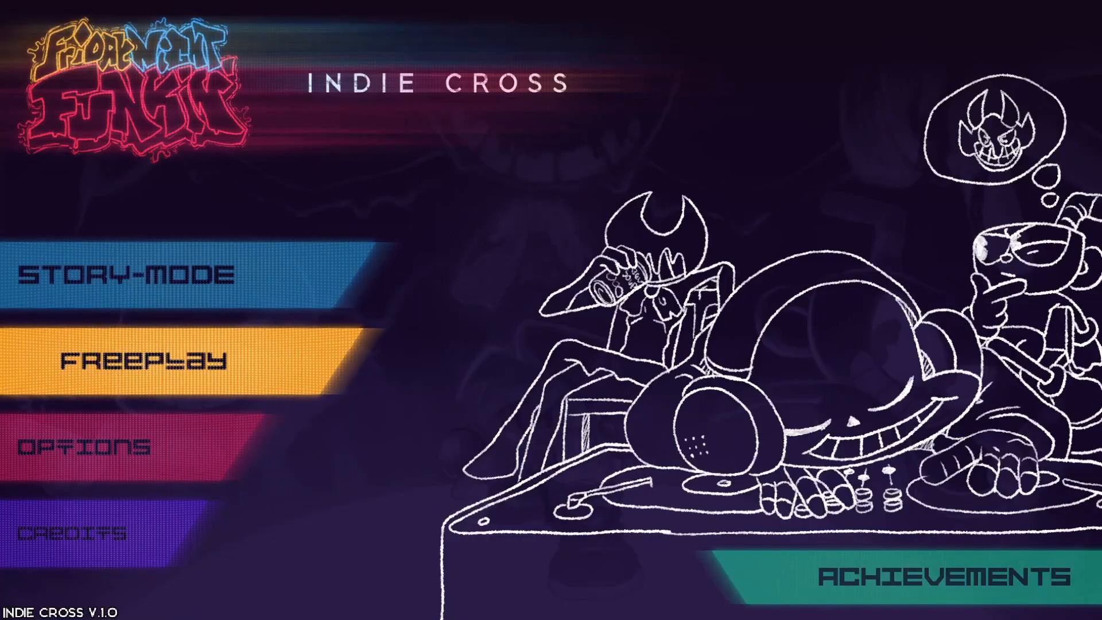
click(162, 360)
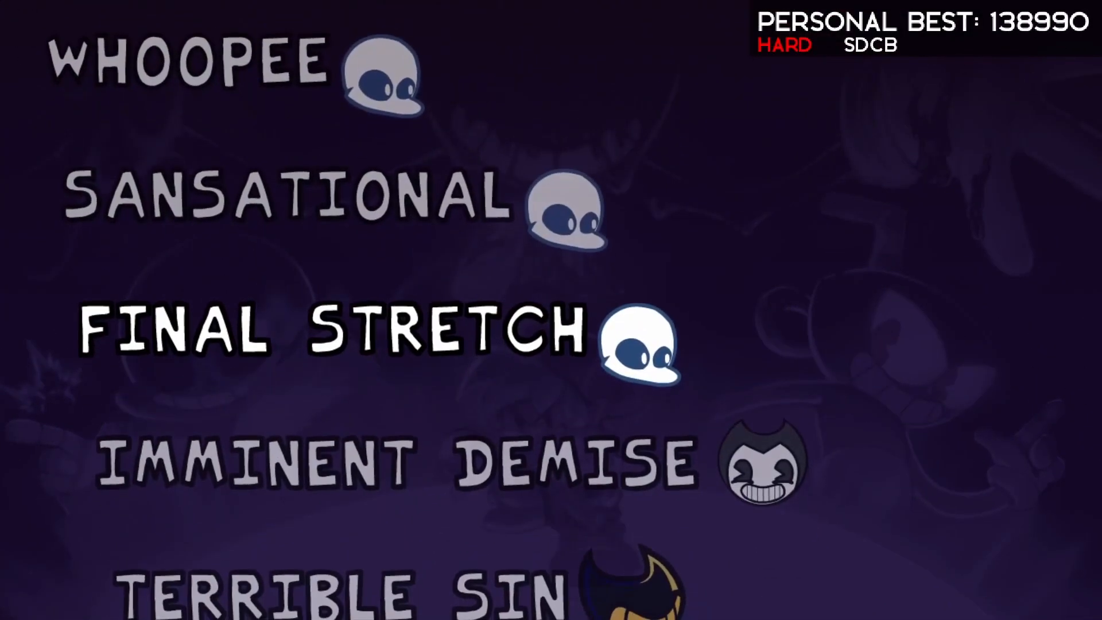
scroll(down, 3)
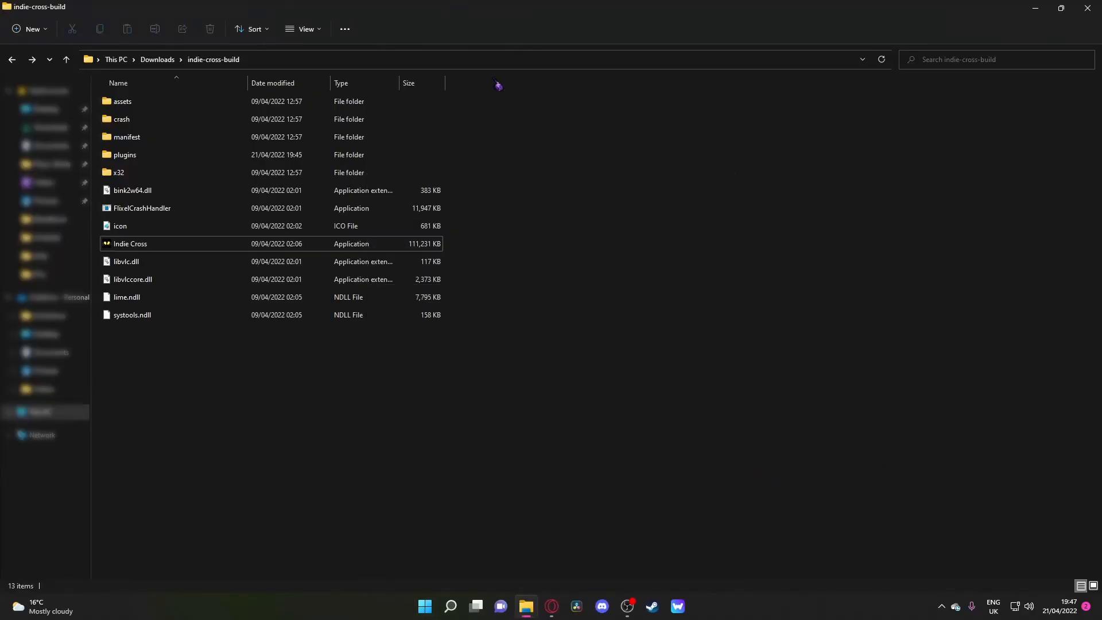
mouse_move(770, 304)
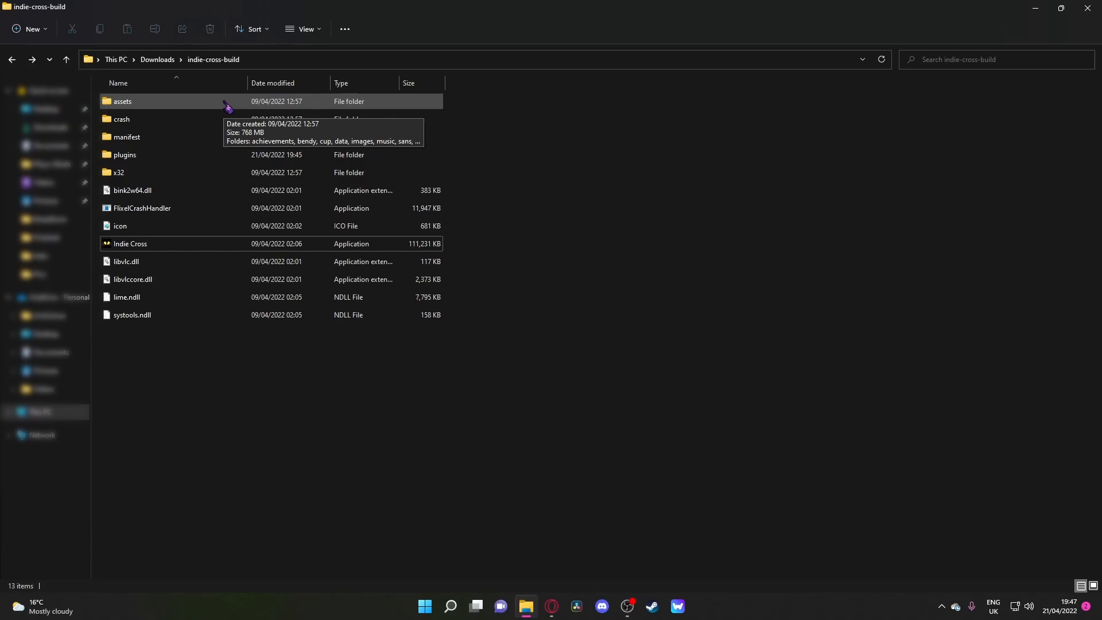
Browse assets > songs > devils-gambit to view the Devil's Gambit audio files
double_click(122, 101)
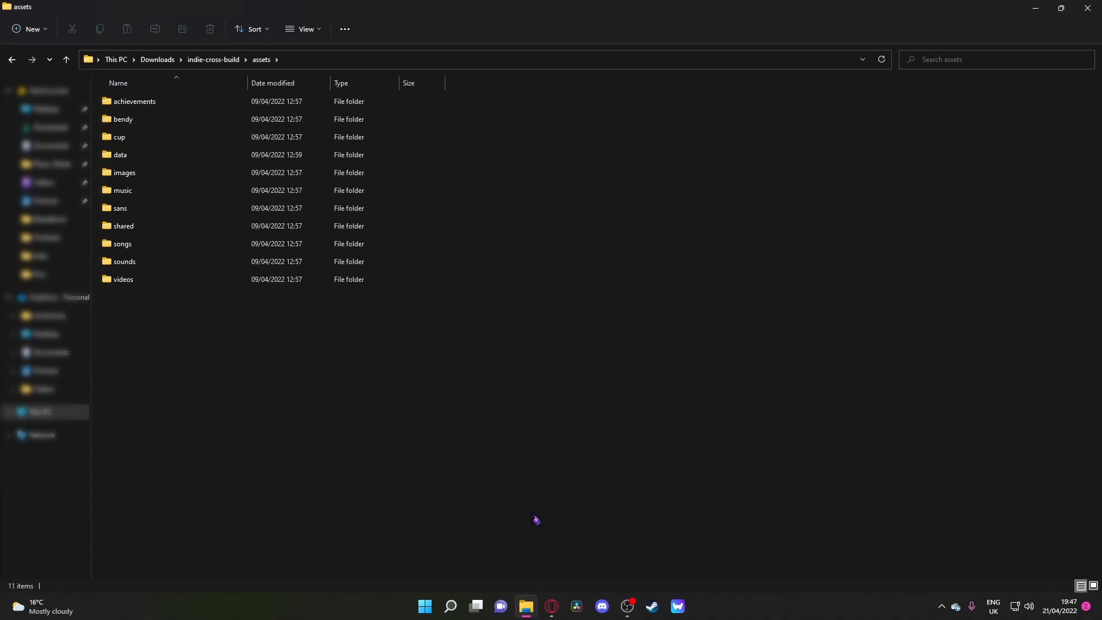
click(147, 243)
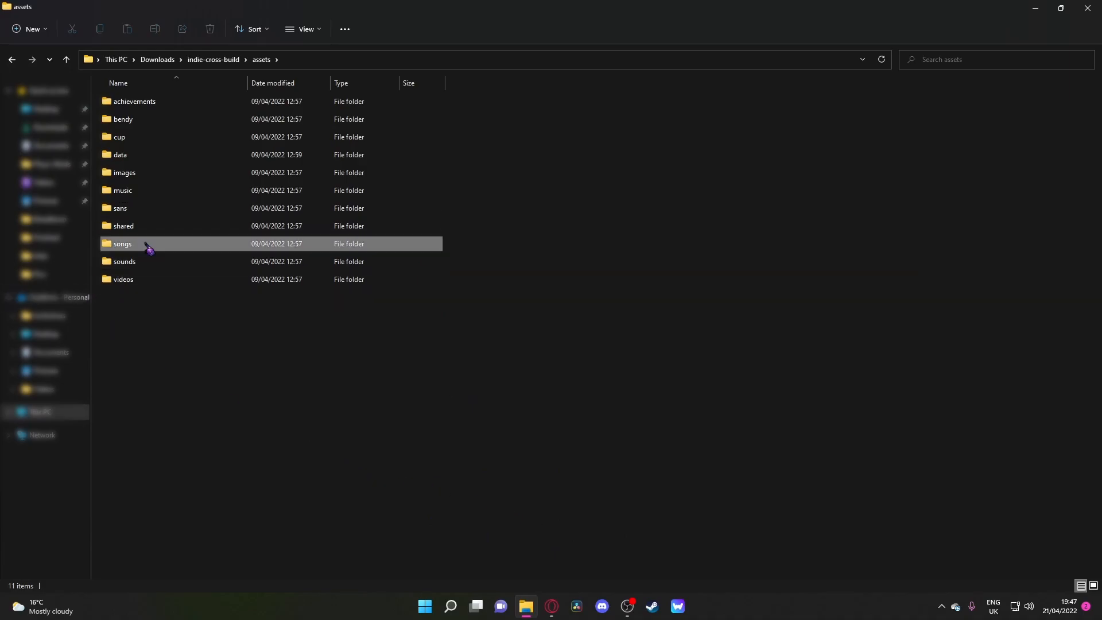
double_click(121, 243)
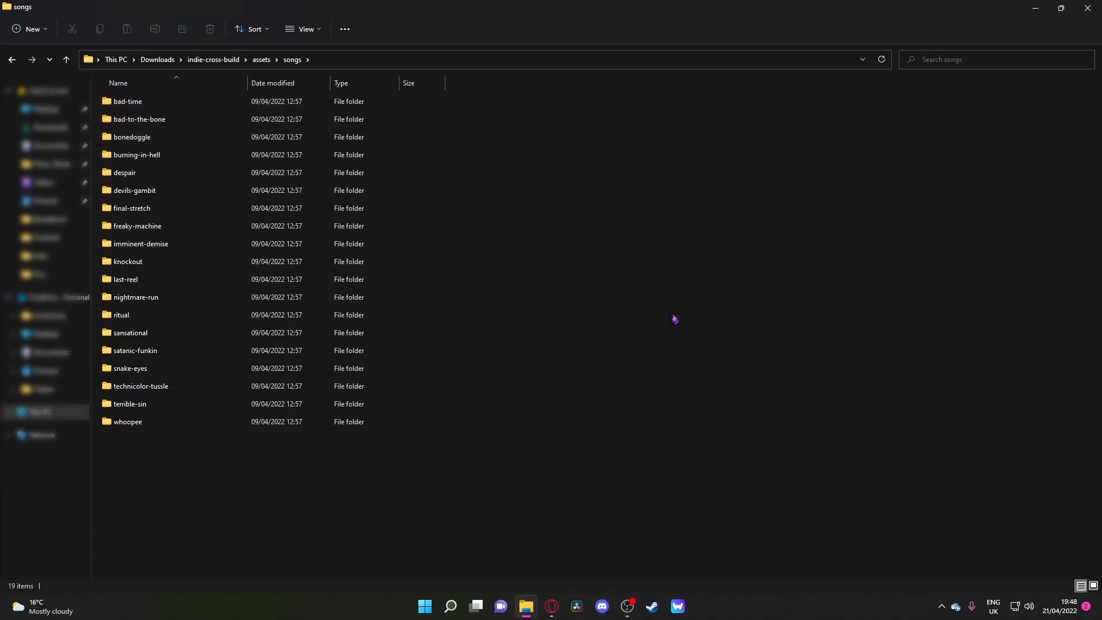
mouse_move(409, 486)
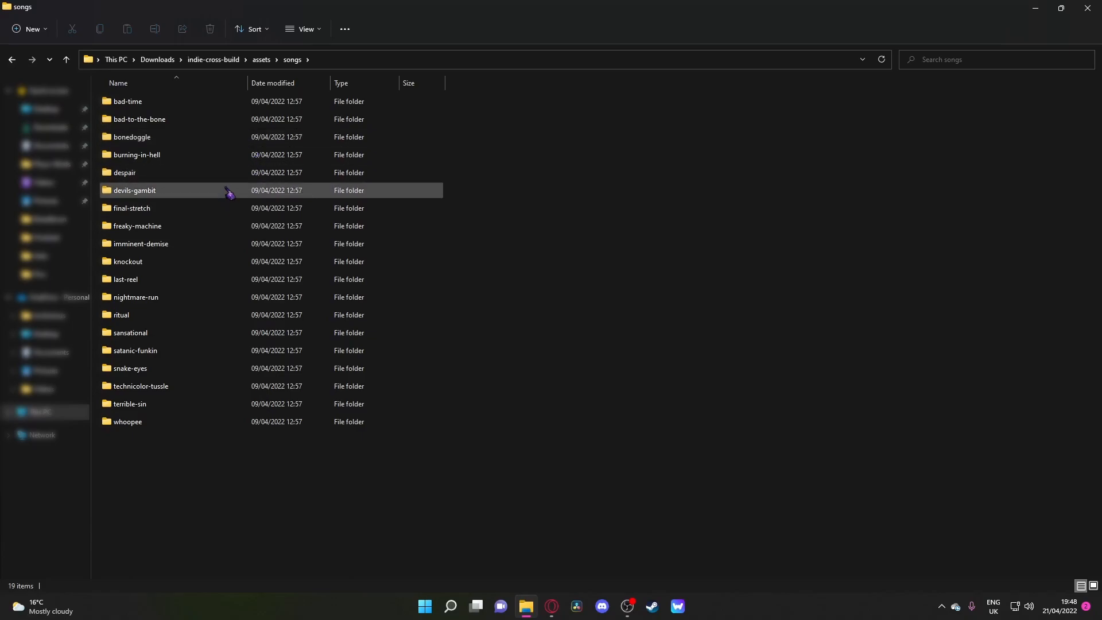
double_click(134, 190)
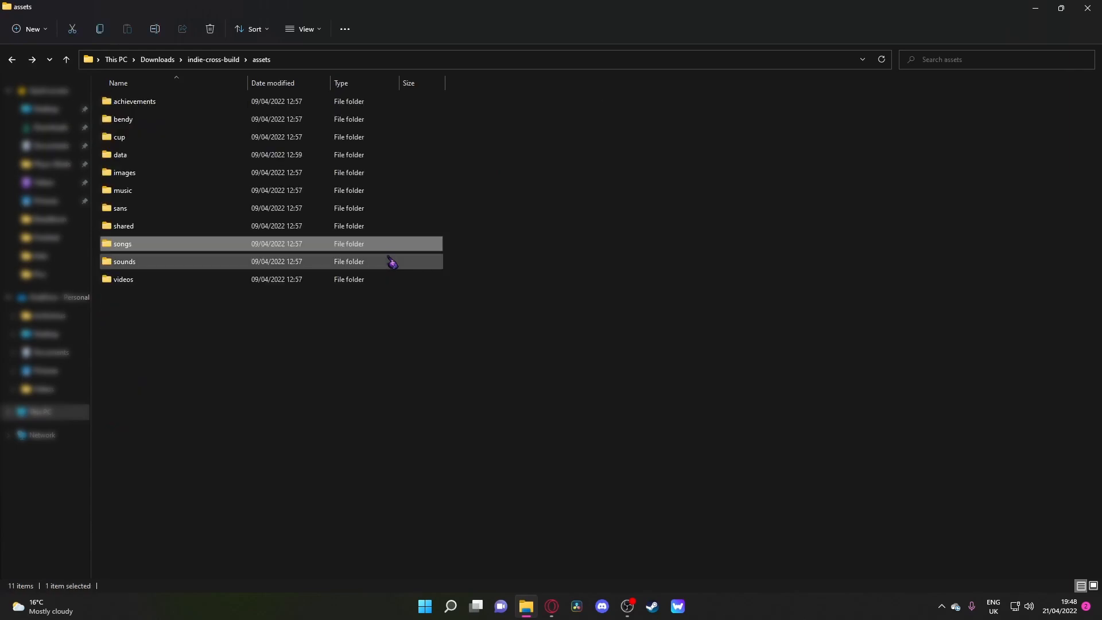
mouse_move(157, 243)
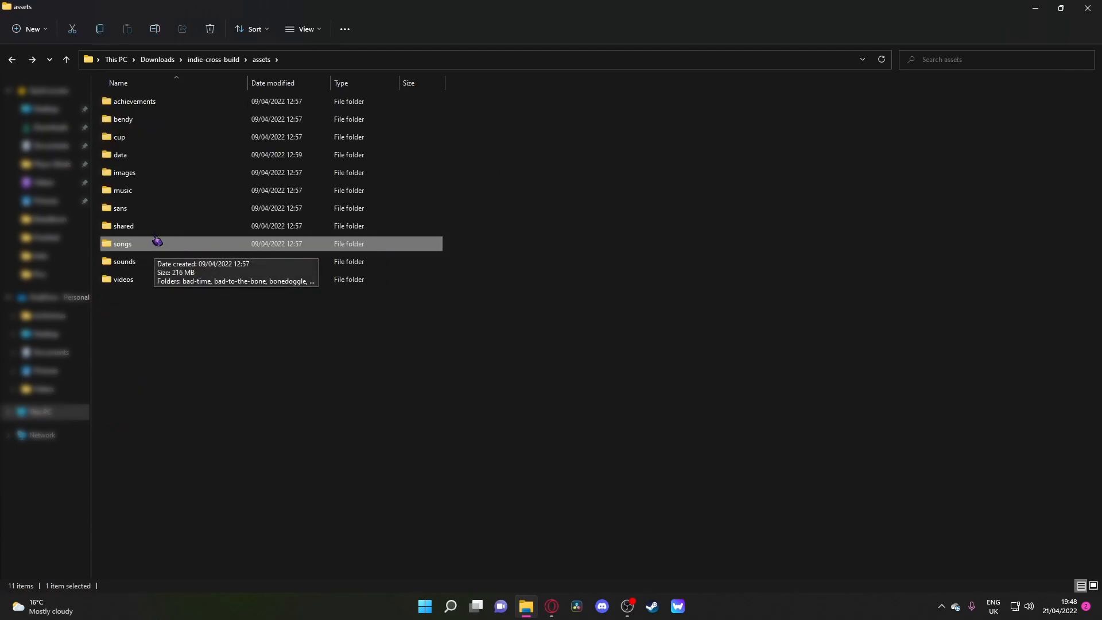
Open data > devils-gambit > devils-gambit-hard chart in Notepad
double_click(120, 154)
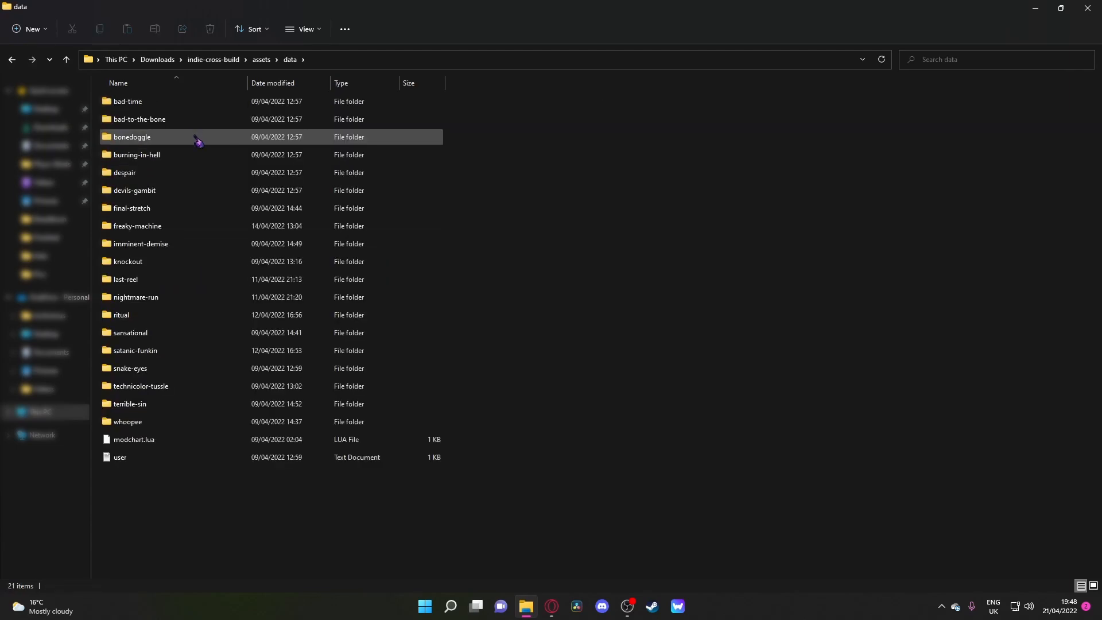
double_click(133, 191)
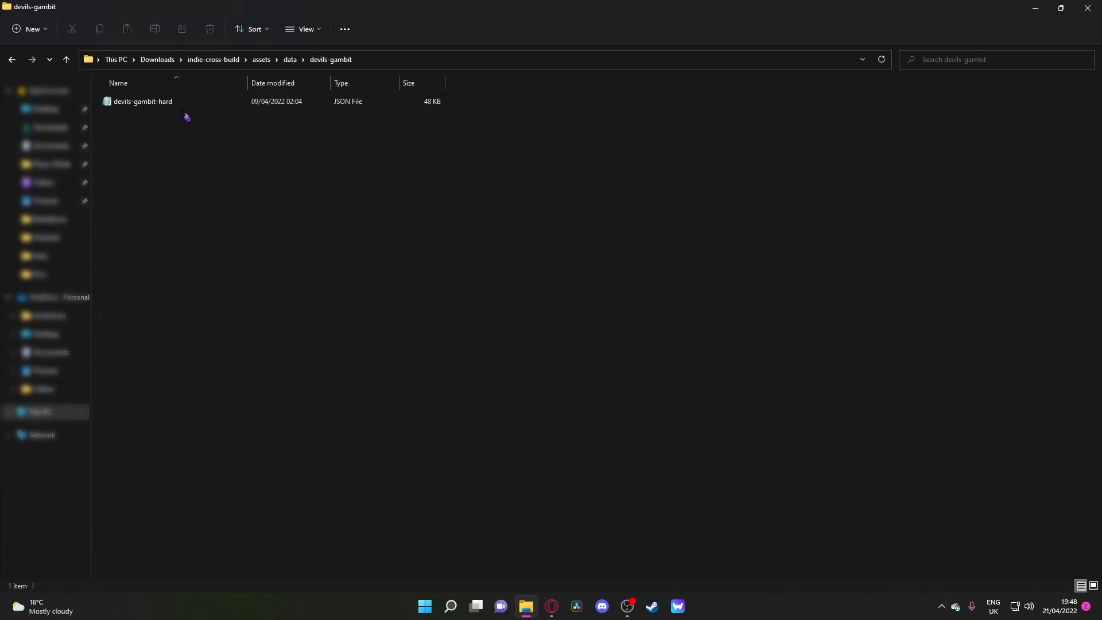
double_click(143, 101)
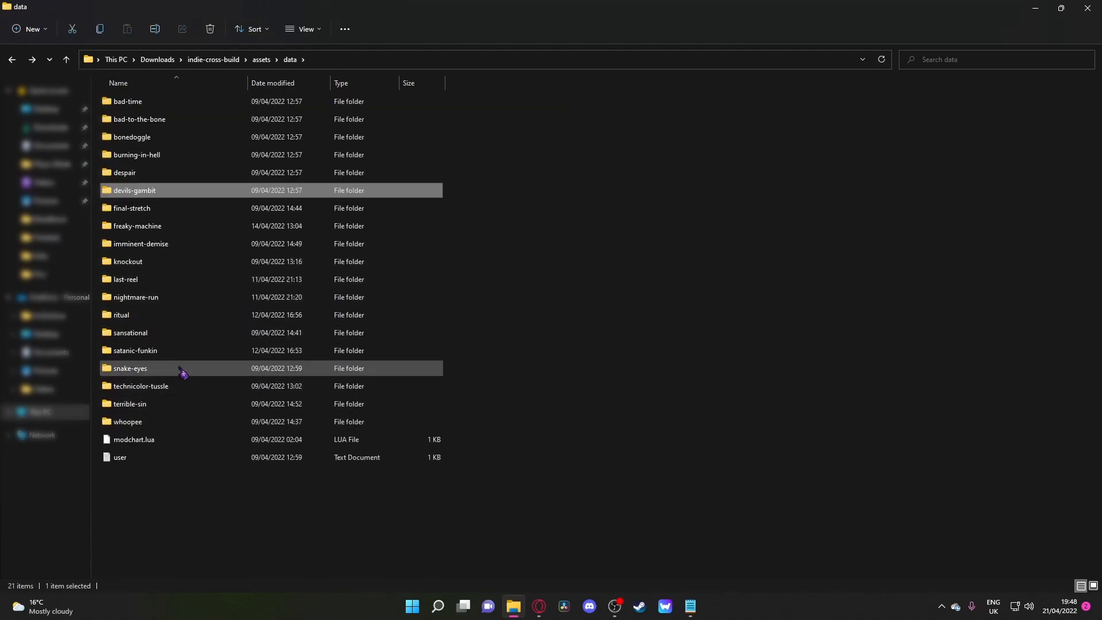
Open the snake-eyes-hard chart file from the snake-eyes data folder
double_click(130, 369)
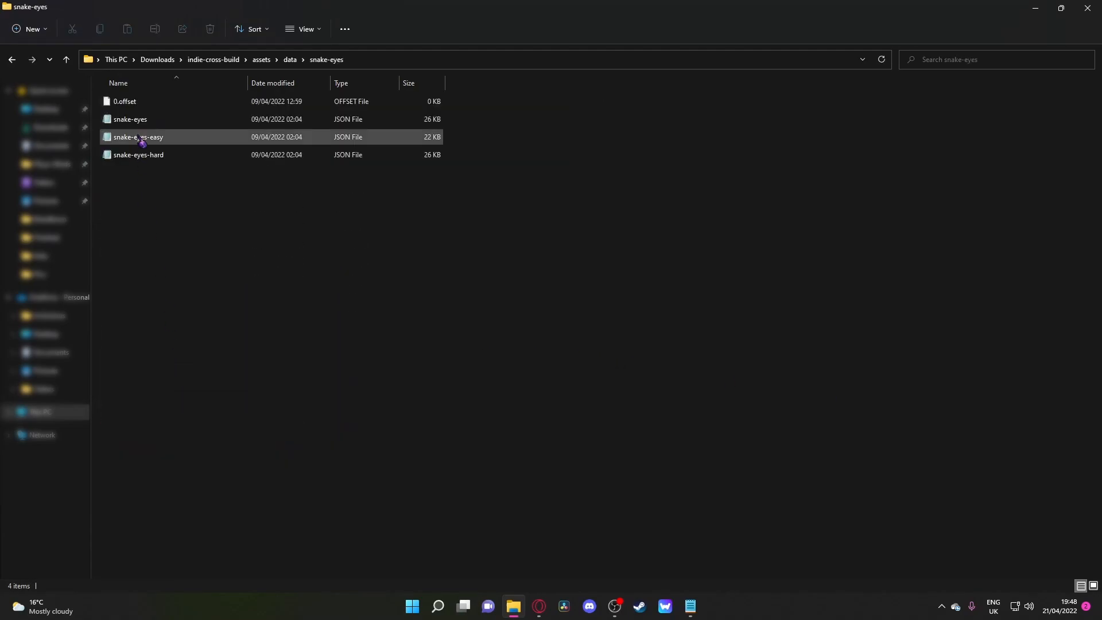
click(137, 154)
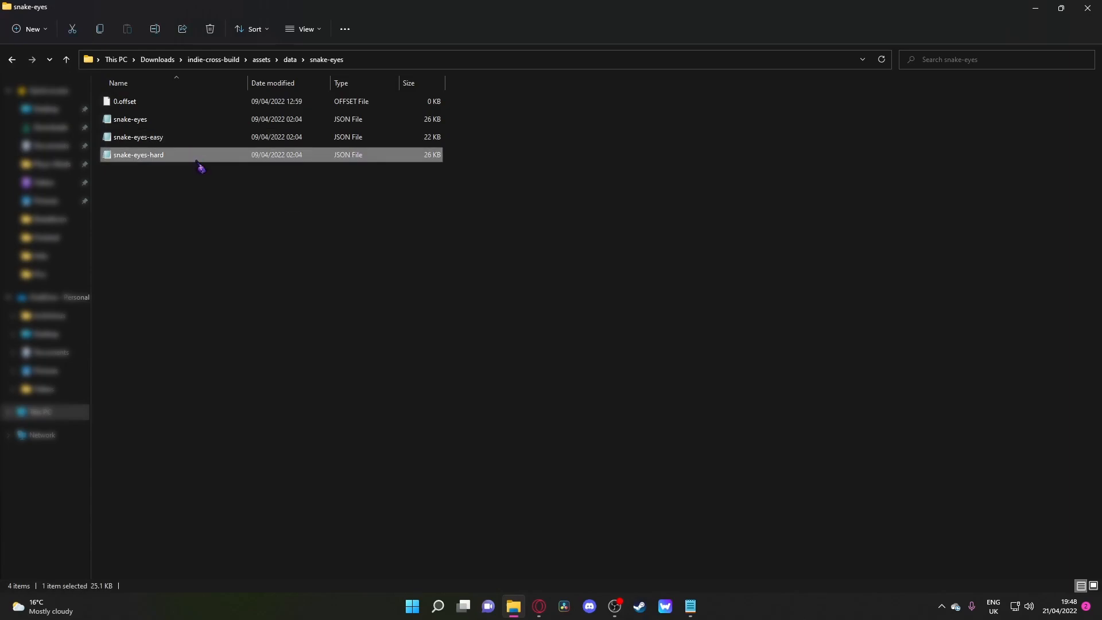
double_click(138, 154)
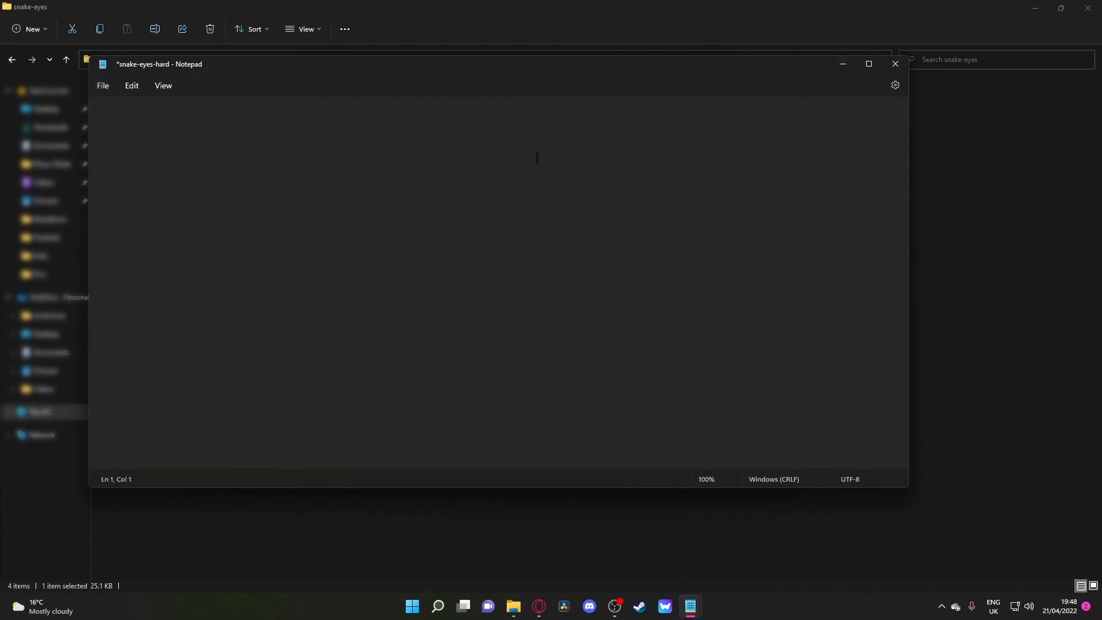
Paste the Devil's Gambit chart into snake-eyes-hard, save, and close Notepad
key(ctrl+v)
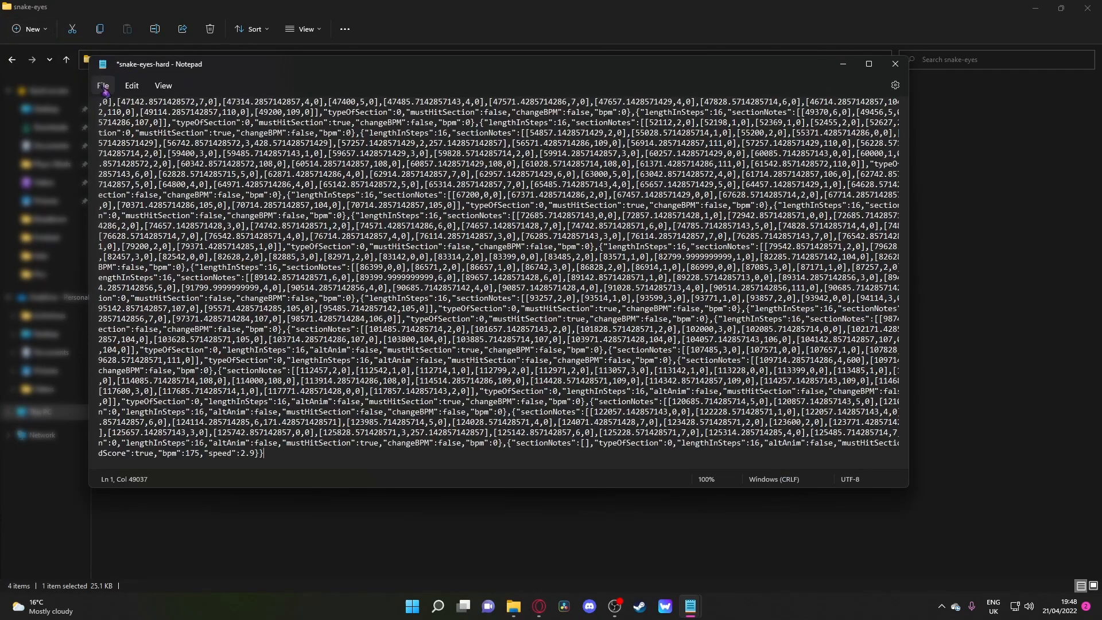
key(ctrl+s)
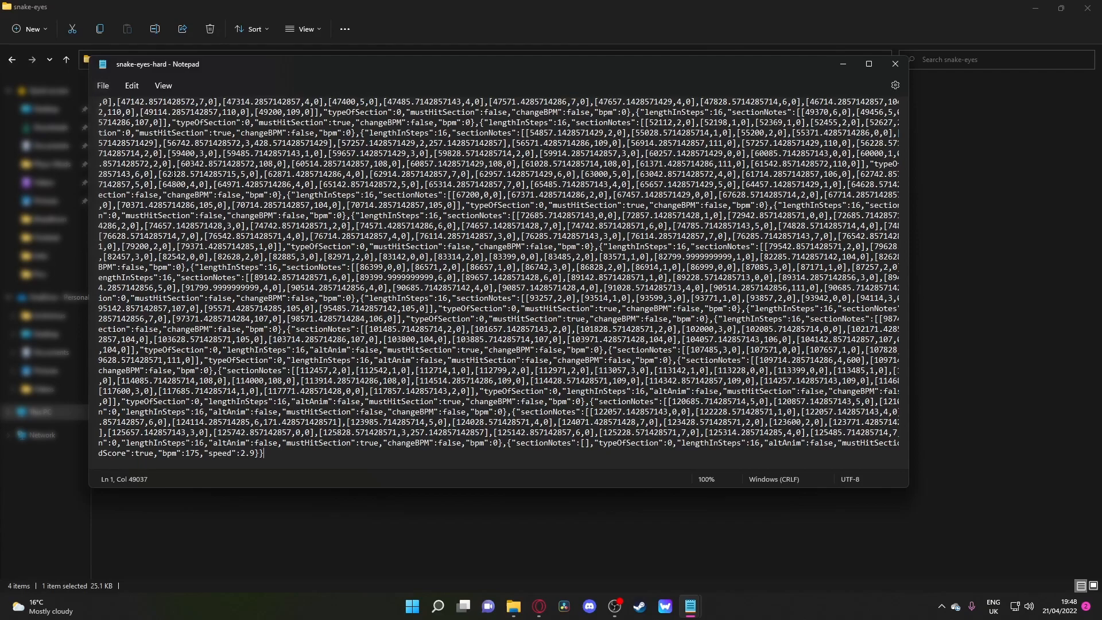
click(894, 64)
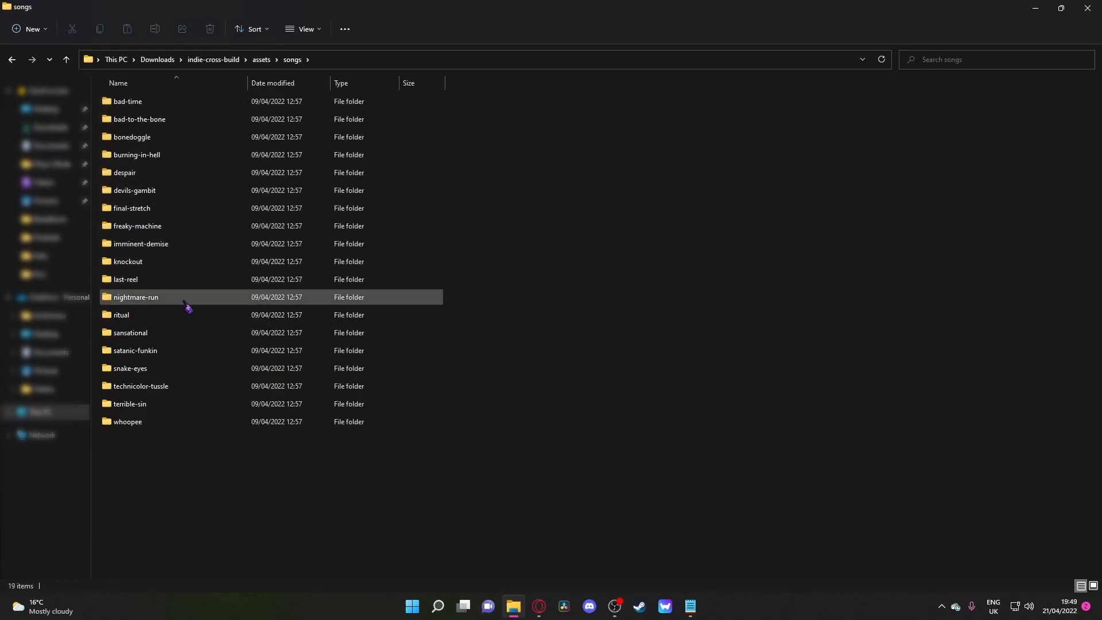
Replace snake-eyes Inst and Voices with Devil's Gambit's audio, then return to indie-cross-build
click(134, 190)
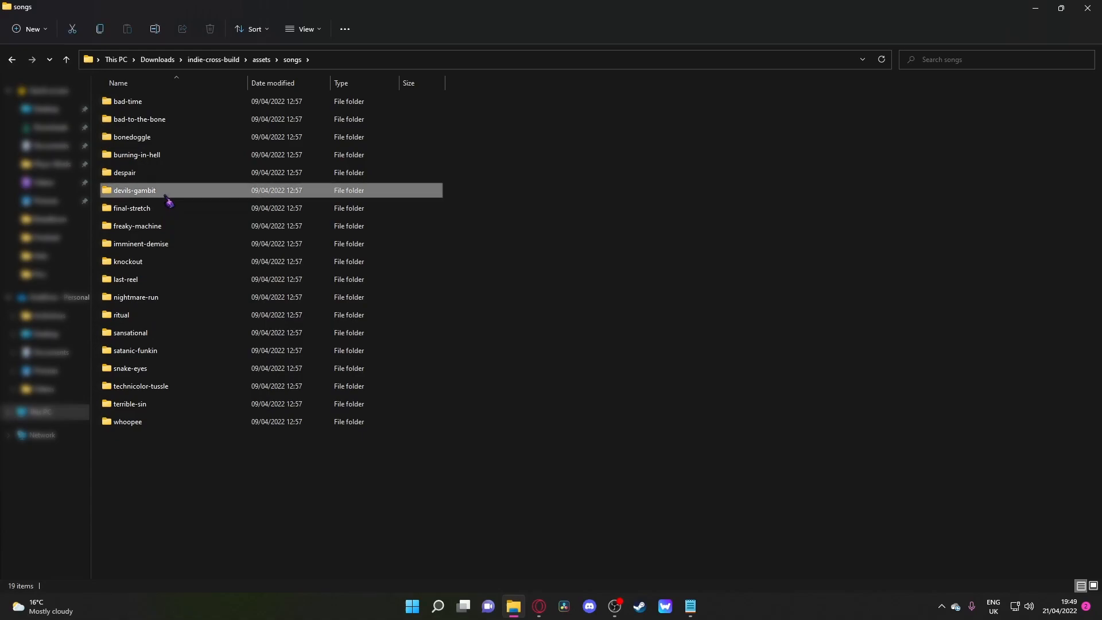
double_click(134, 190)
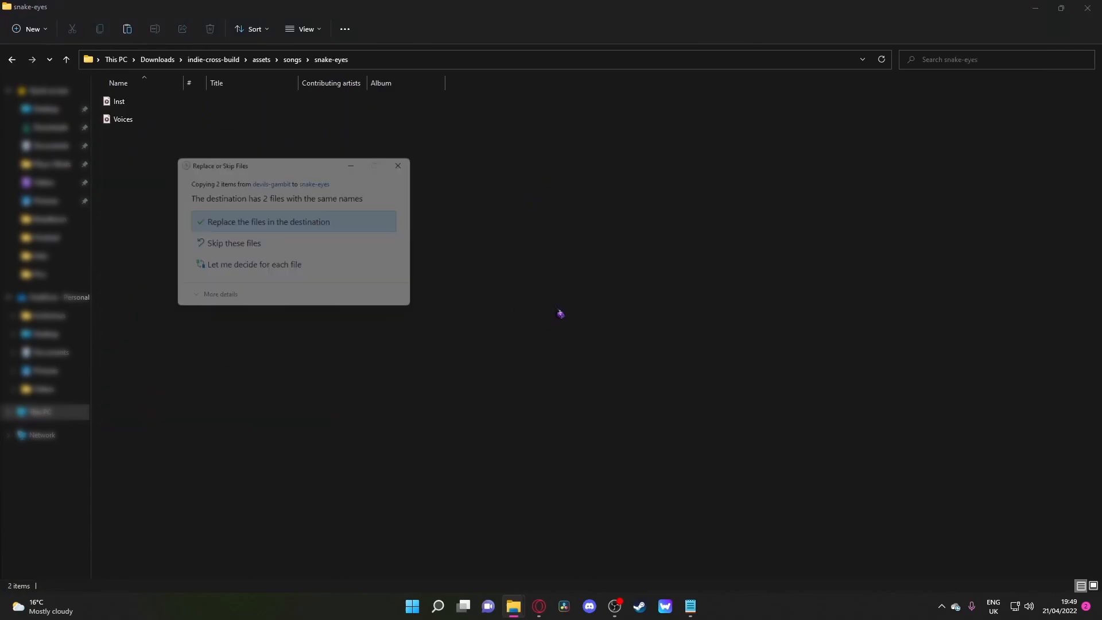
click(268, 222)
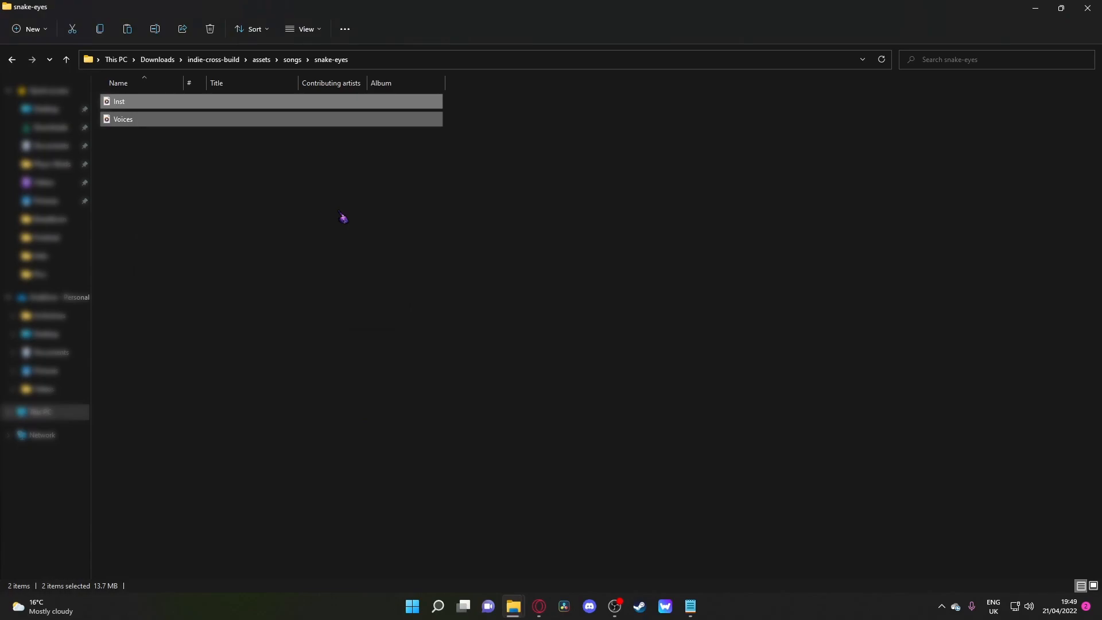
click(370, 354)
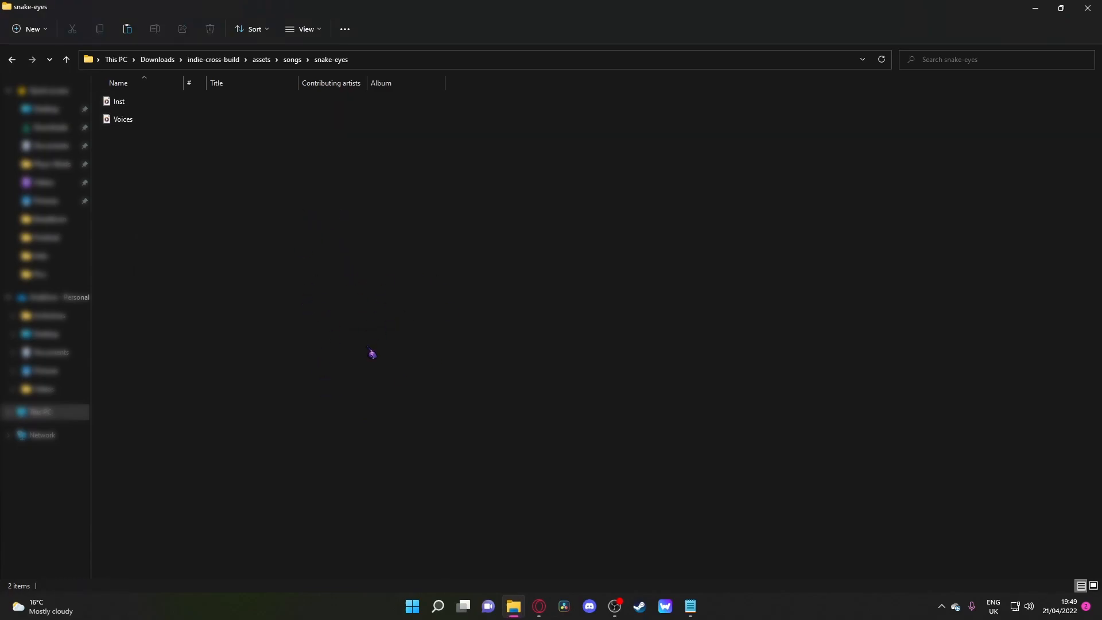
click(212, 60)
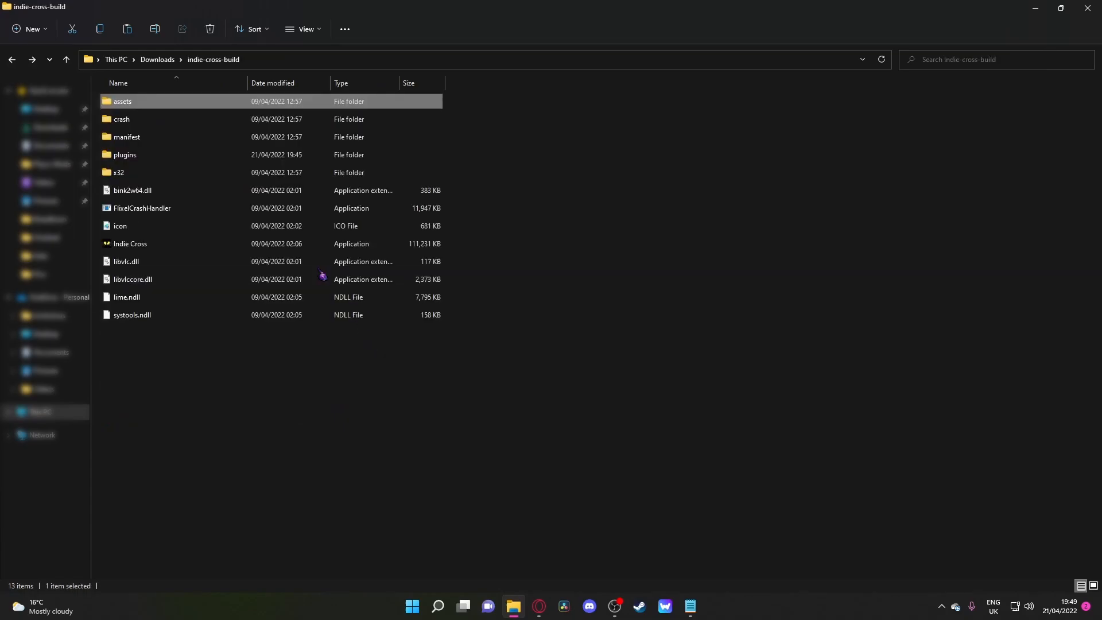
Launch Indie Cross, decline the GameJolt login with Not Now, and select Freeplay
double_click(130, 244)
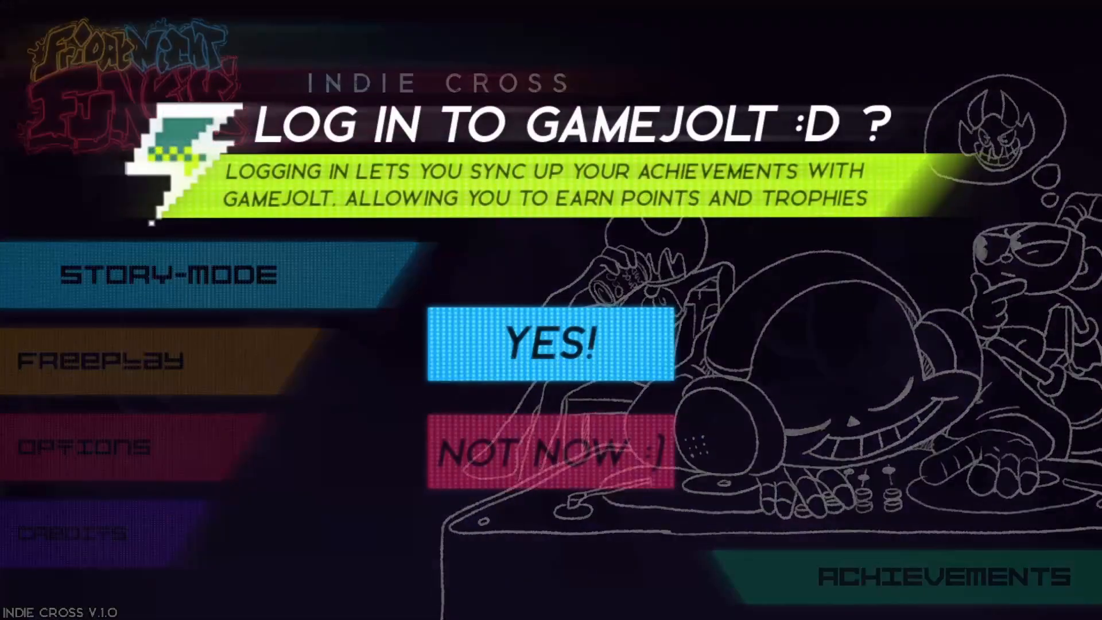
click(548, 450)
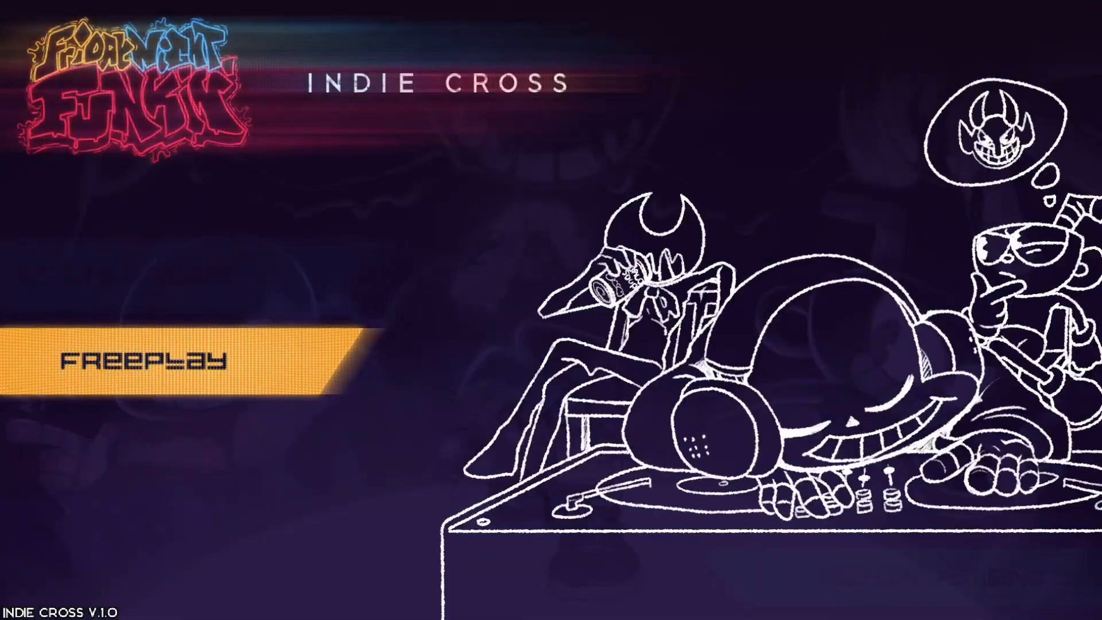
click(162, 359)
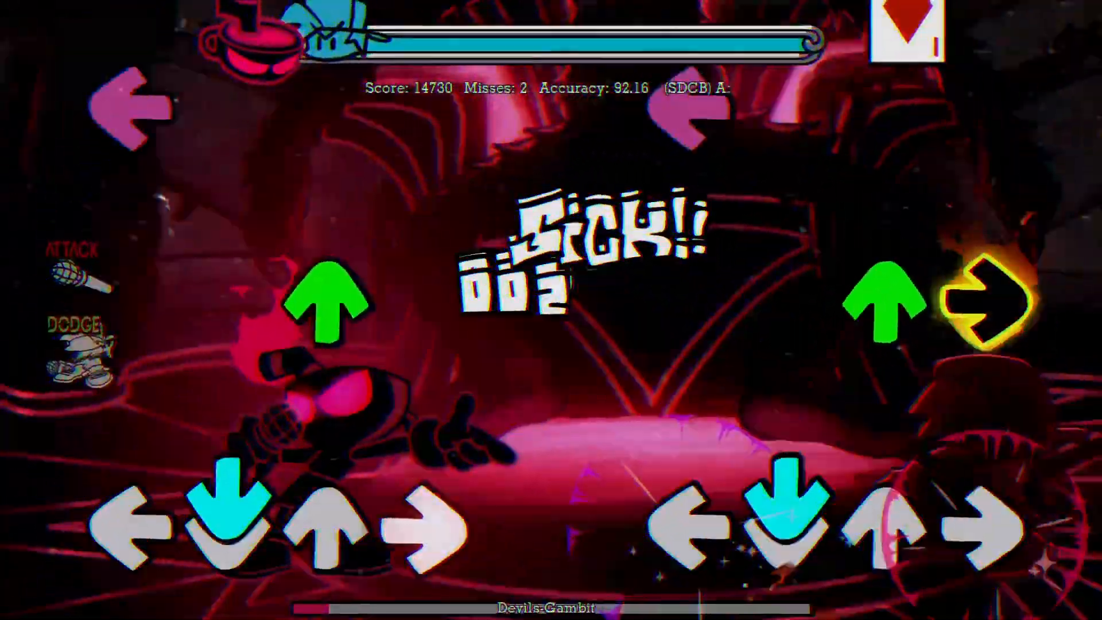
Pause the Snake Eyes hard song, now playing Devils-Gambit
key(Escape)
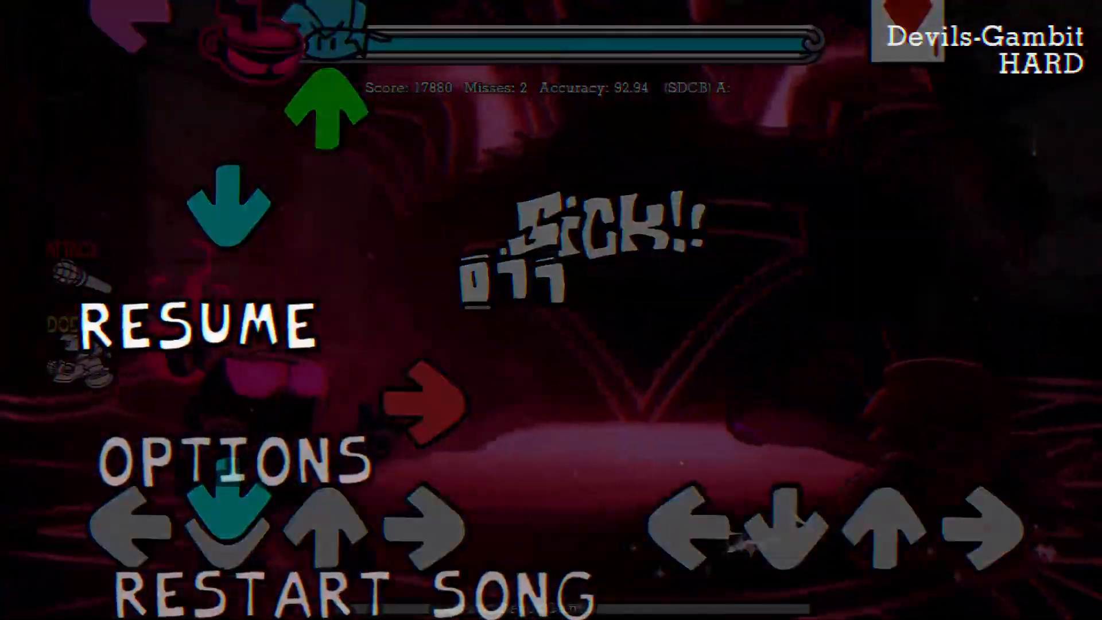